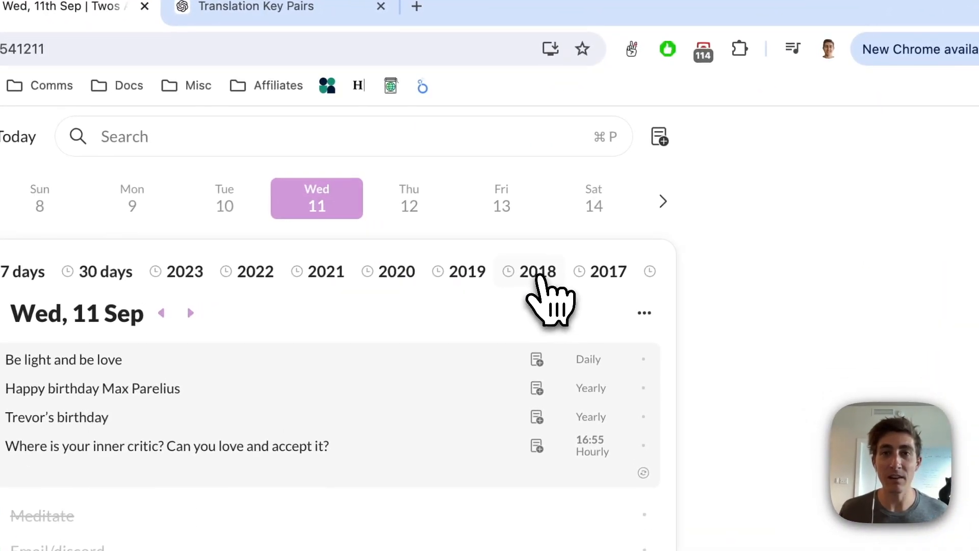
View today's entries from 2018, then browse down through the Memories feed of past entries
left_click(535, 272)
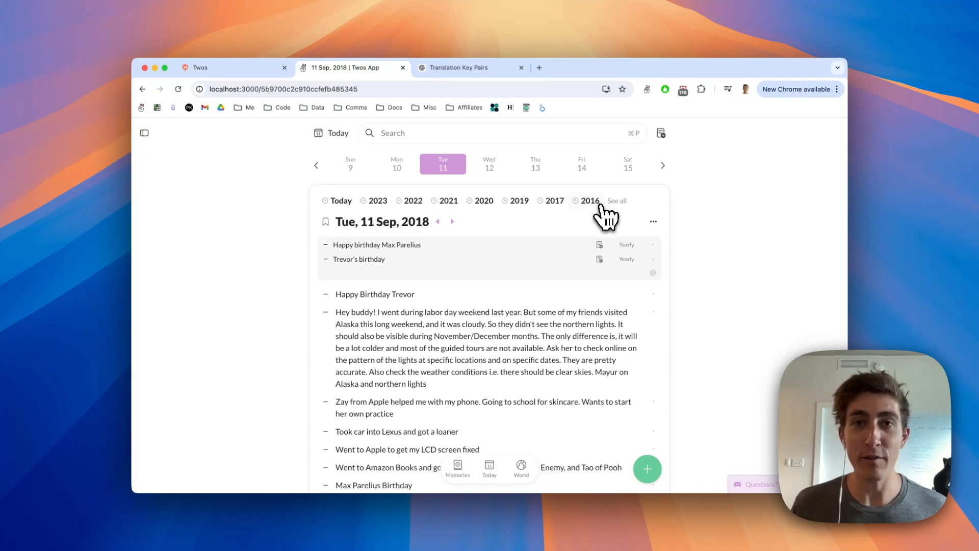
mouse_move(567, 329)
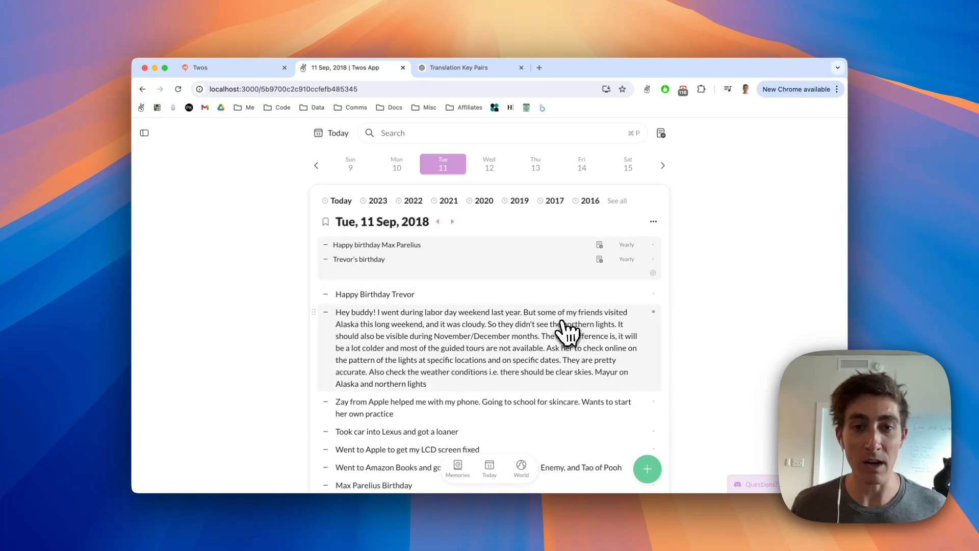
mouse_move(415, 341)
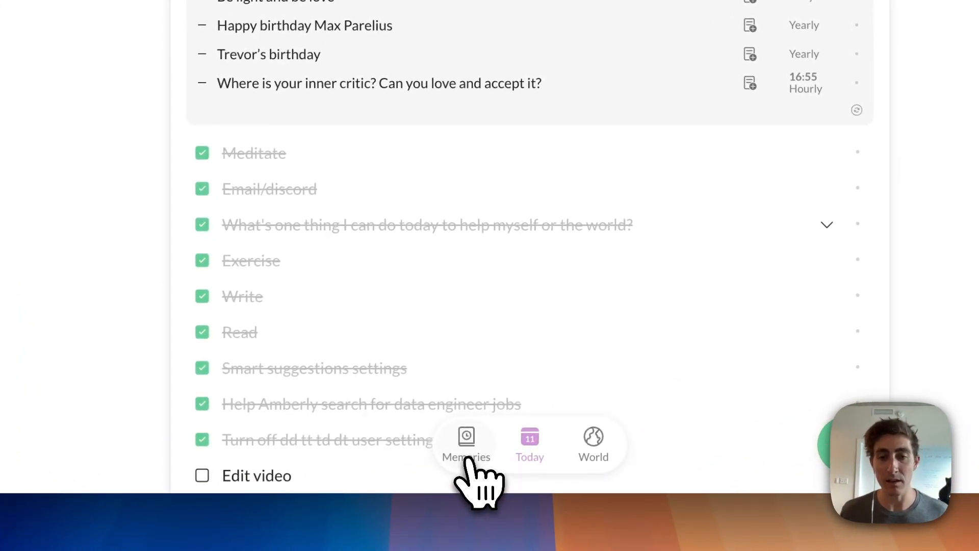
mouse_move(485, 483)
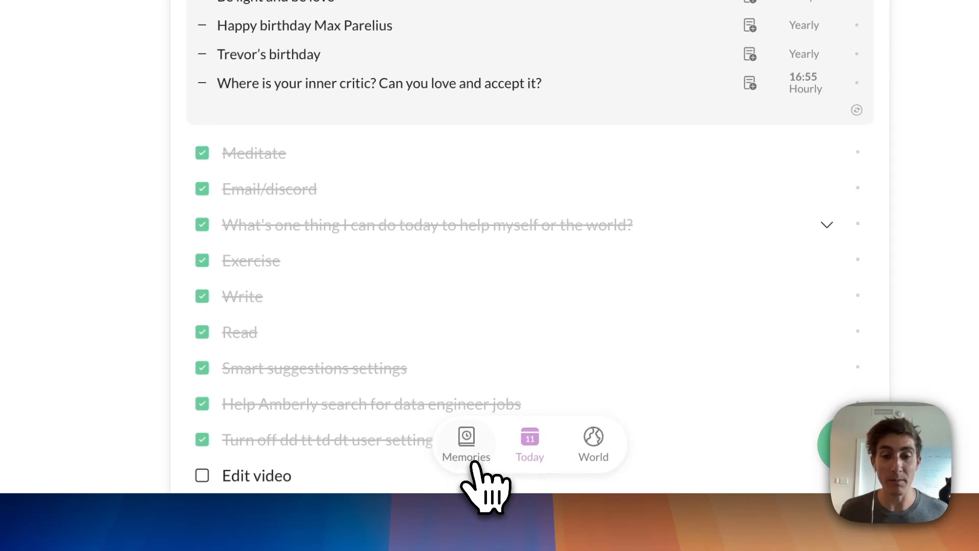
left_click(466, 444)
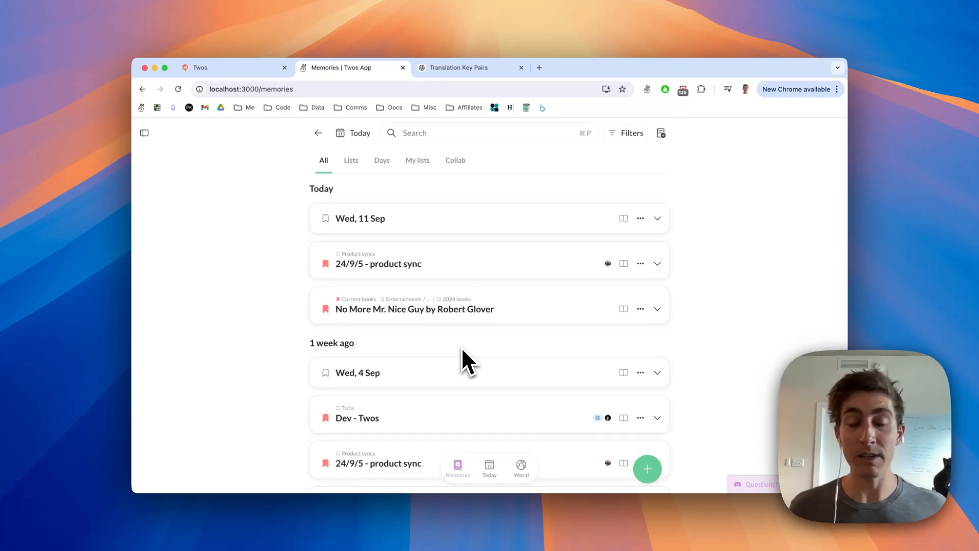
scroll("down", 3)
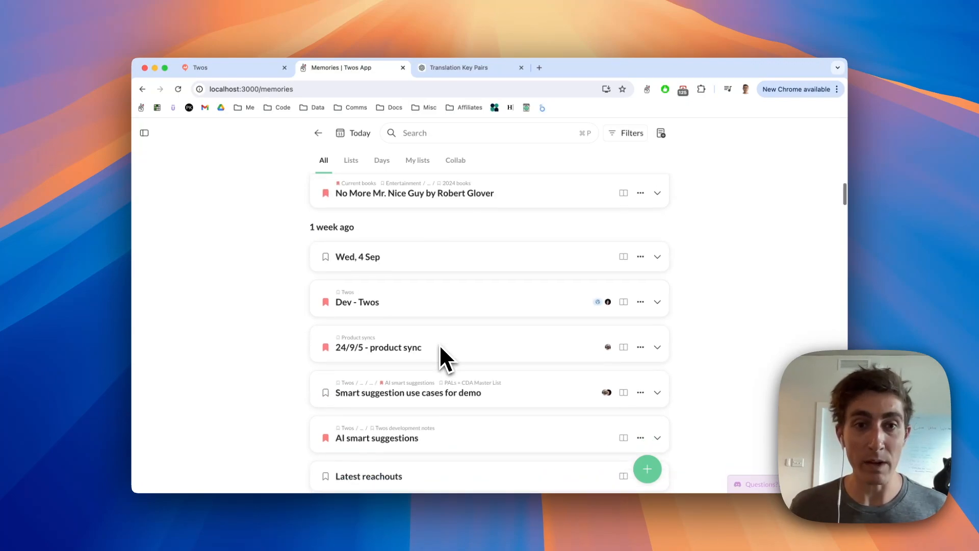
scroll("down", 3)
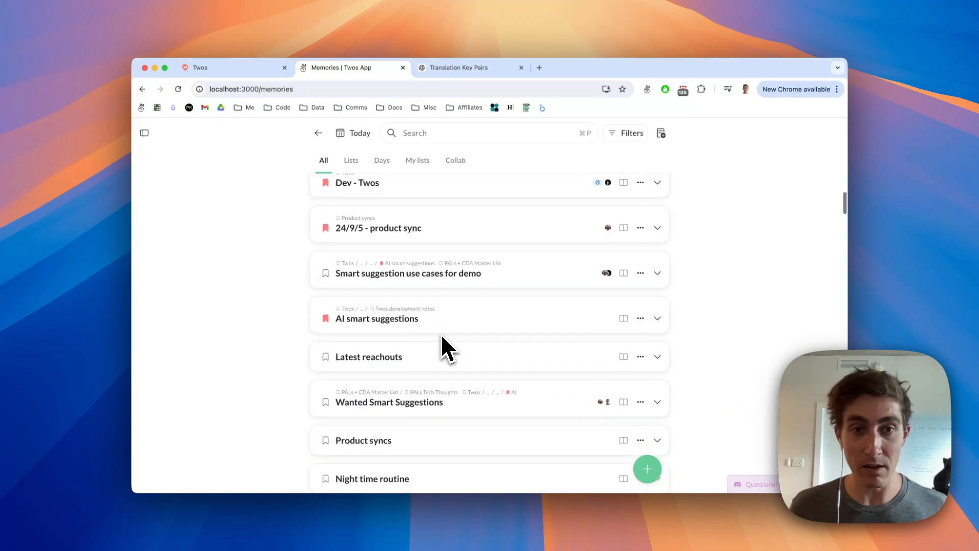
scroll("down", 3)
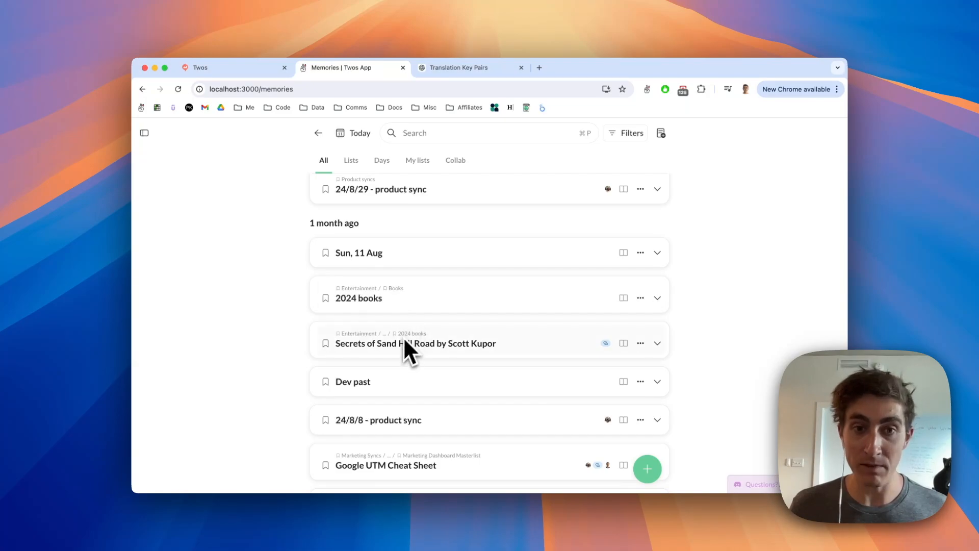
scroll("down", 3)
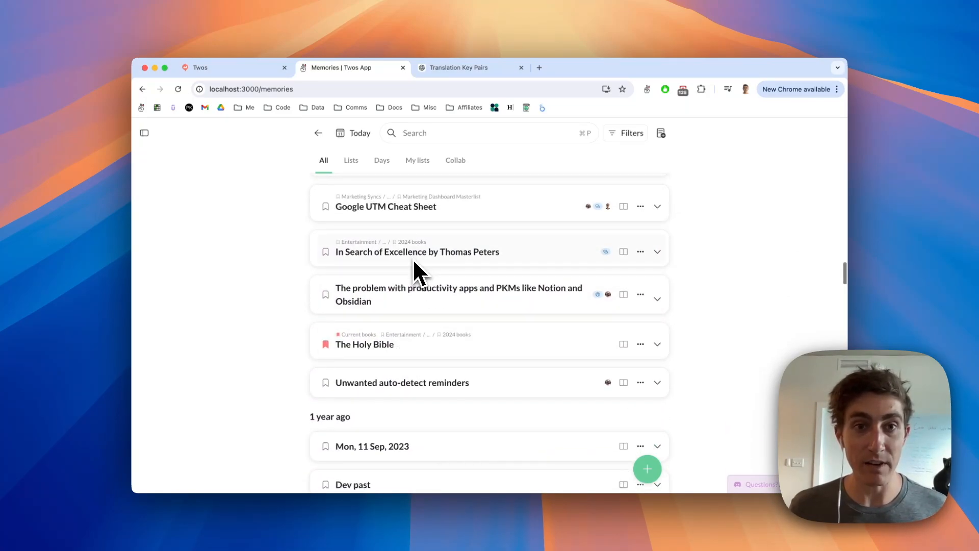
scroll("down", 3)
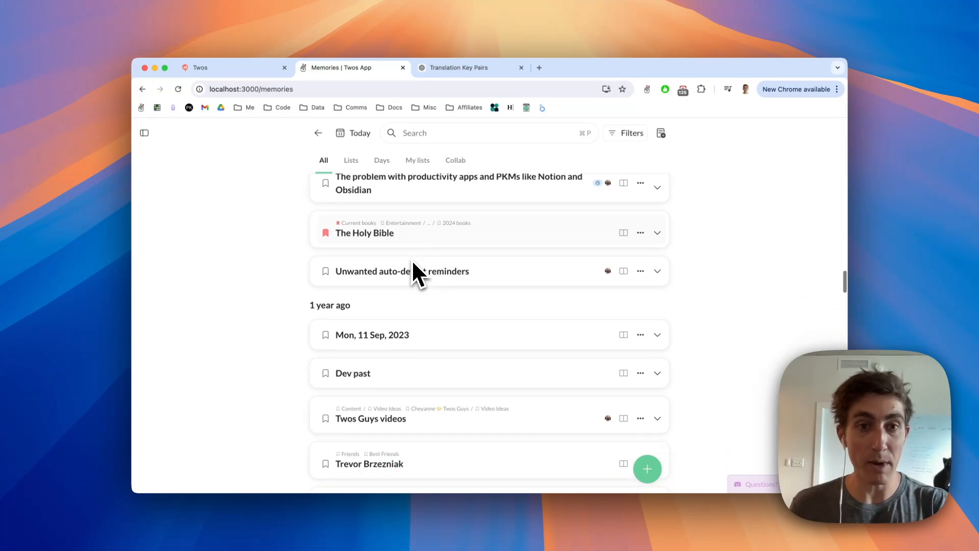
scroll("down", 3)
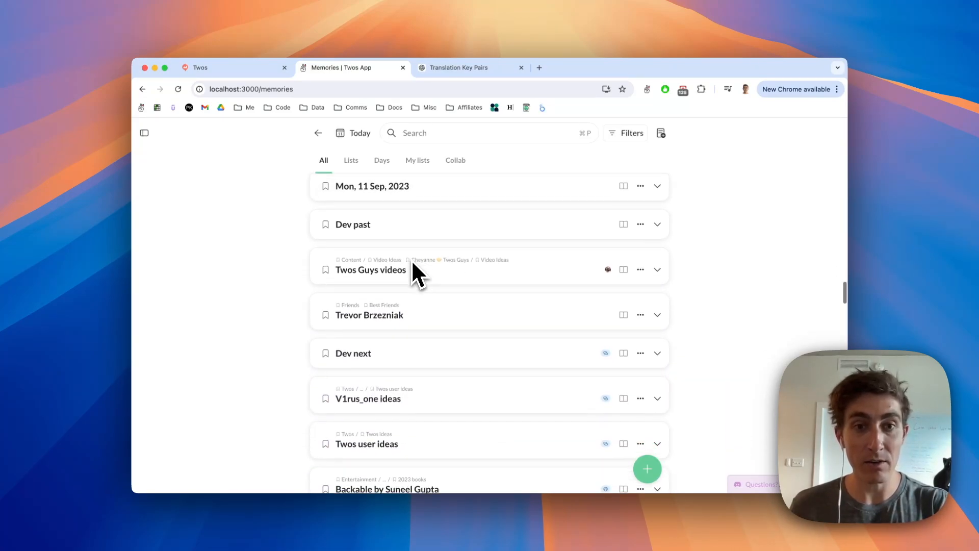
scroll("down", 3)
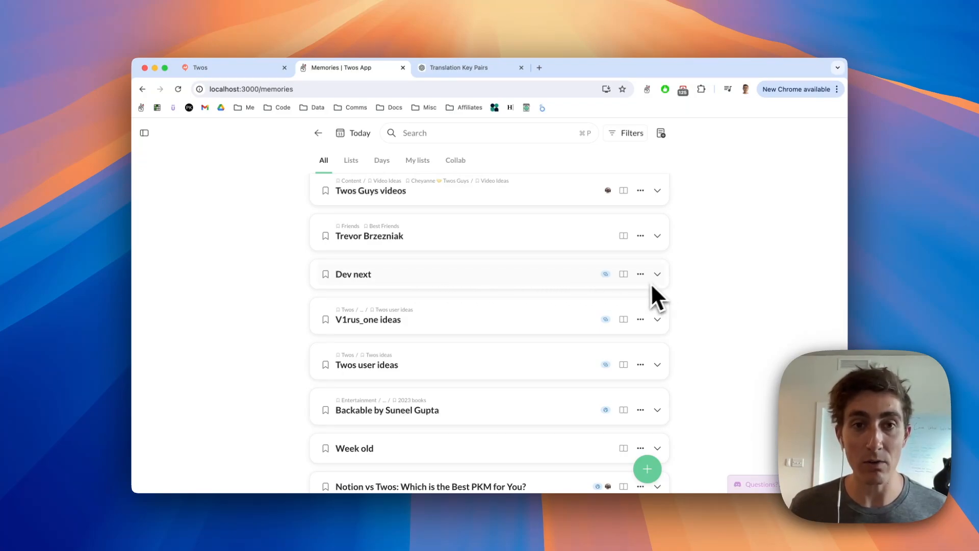
scroll("down", 3)
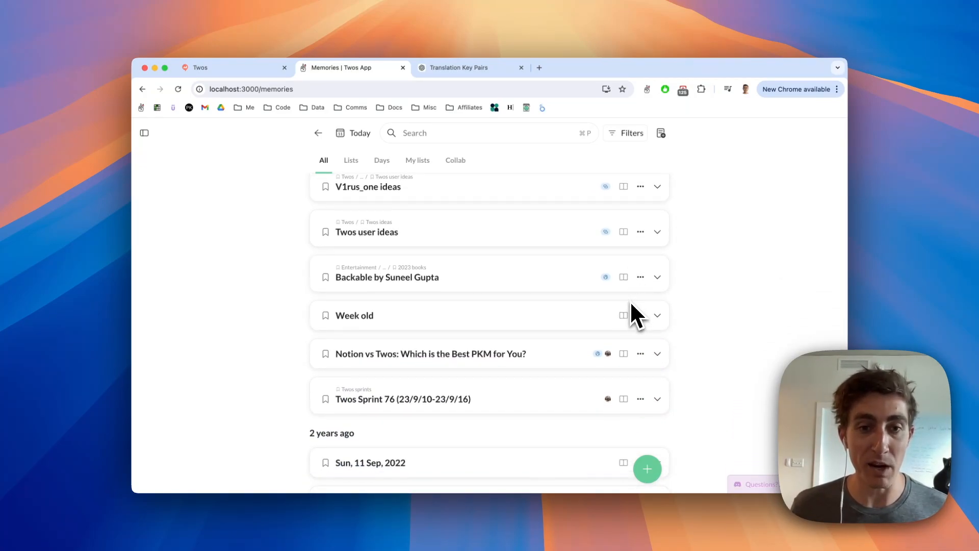
scroll("down", 3)
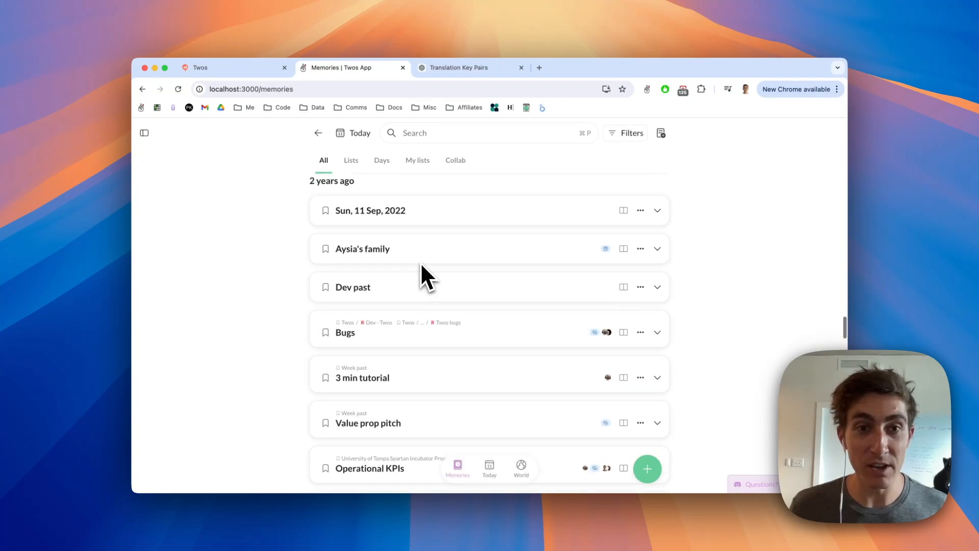
scroll("down", 3)
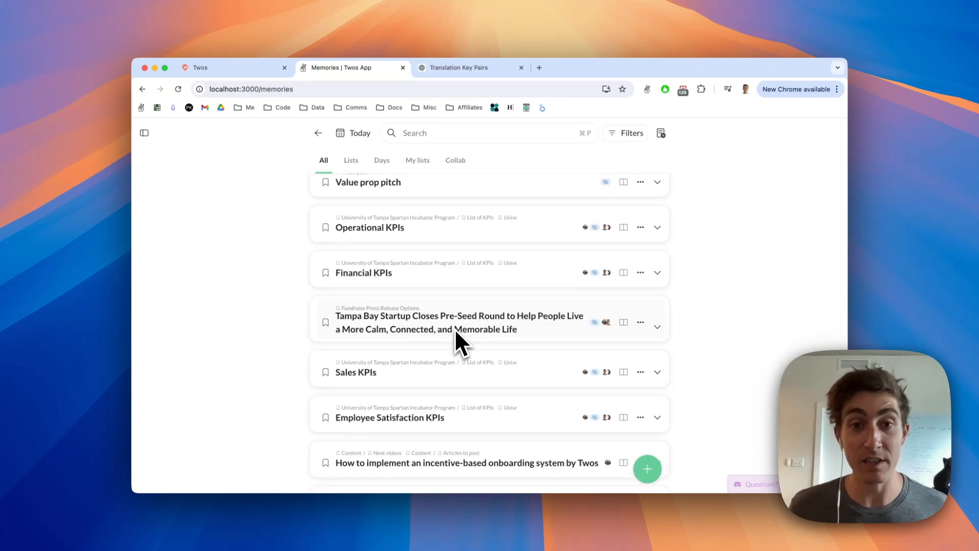
scroll("down", 3)
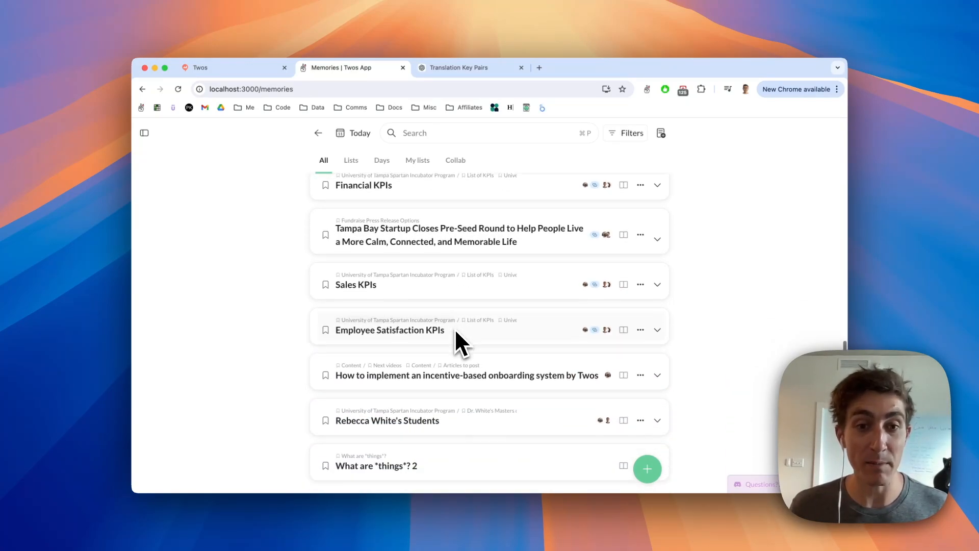
scroll("down", 3)
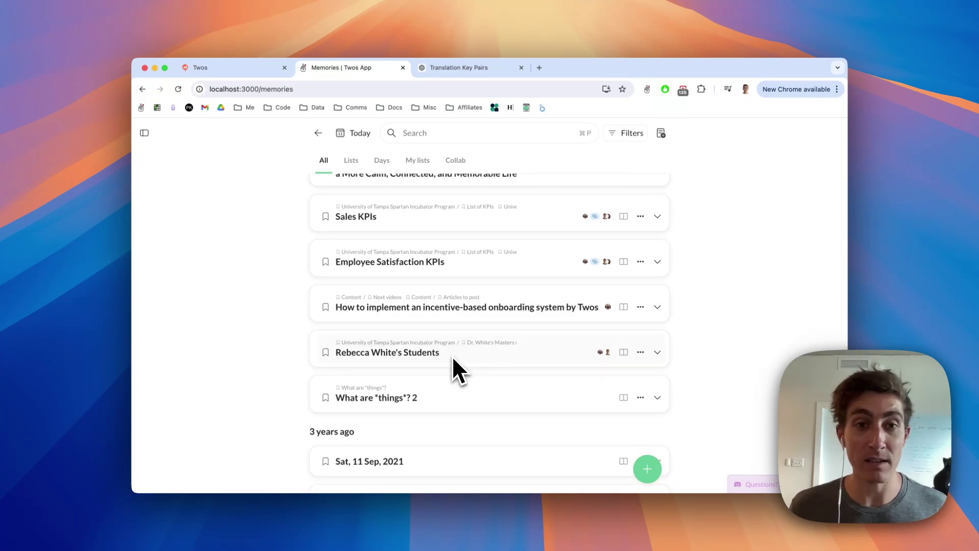
scroll("down", 3)
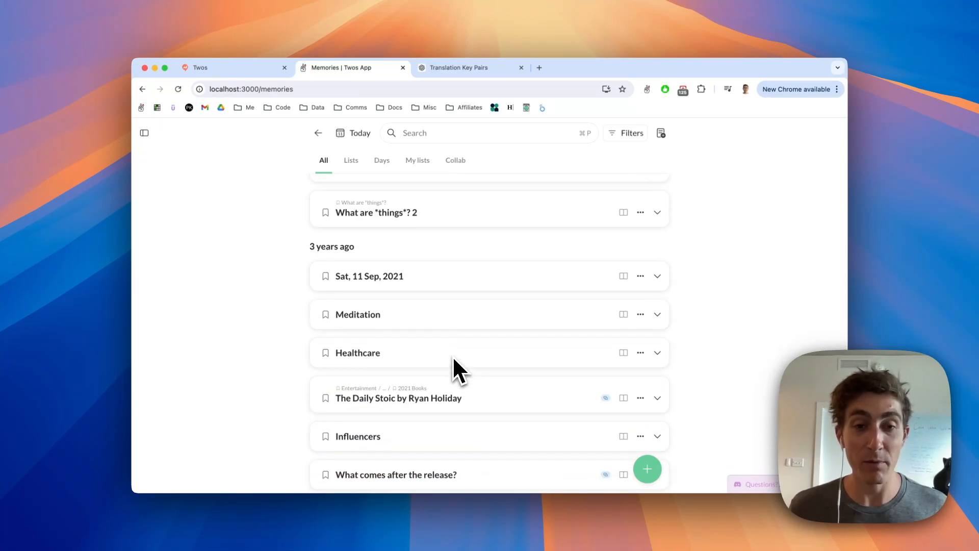
scroll("down", 3)
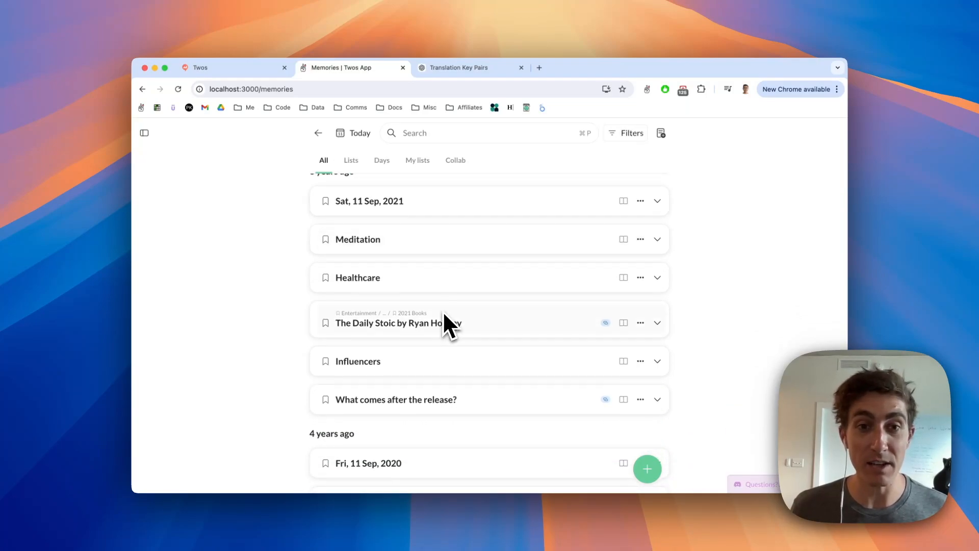
mouse_move(459, 341)
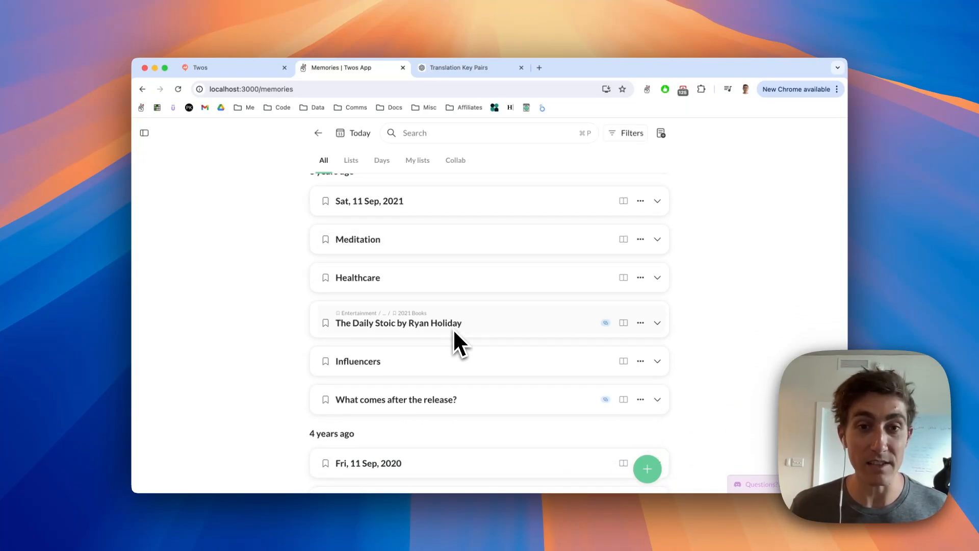
scroll("down", 3)
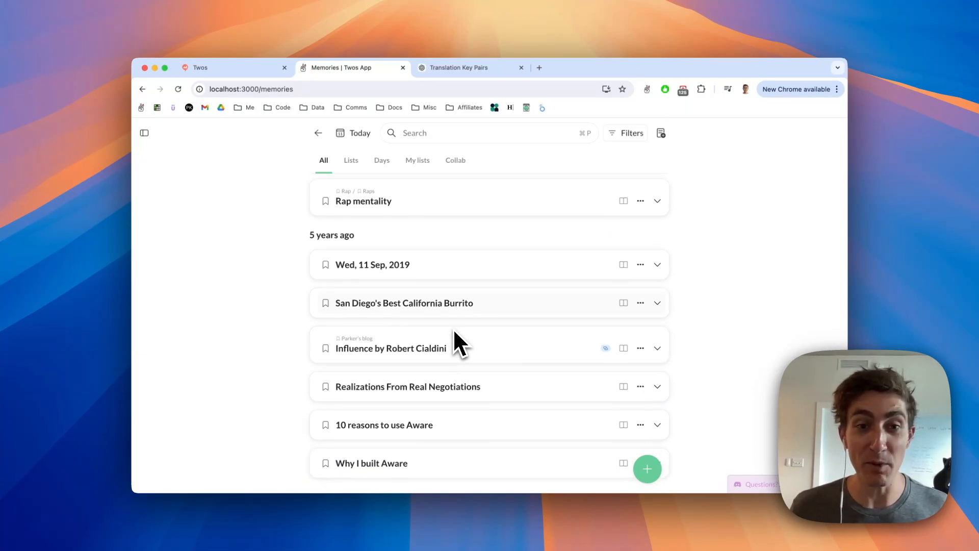
scroll("down", 3)
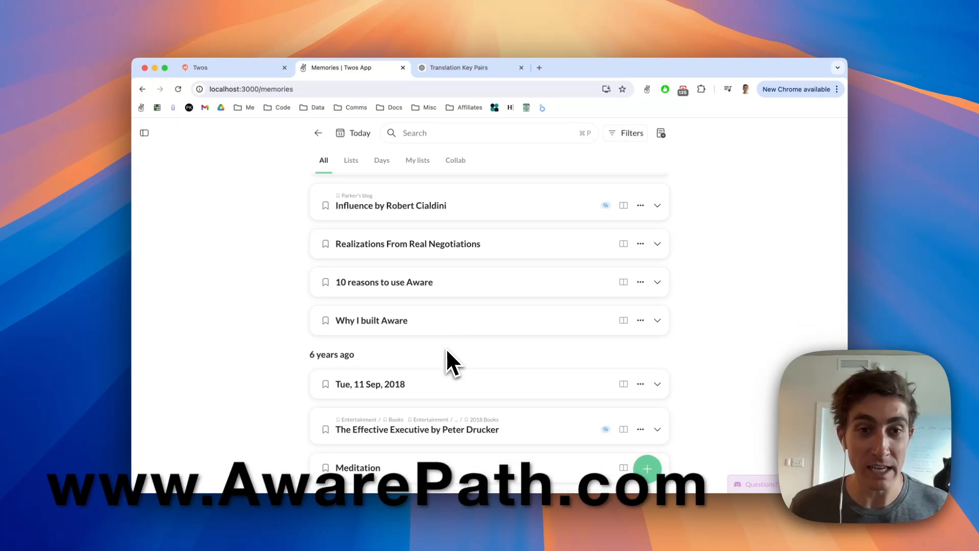
scroll("down", 3)
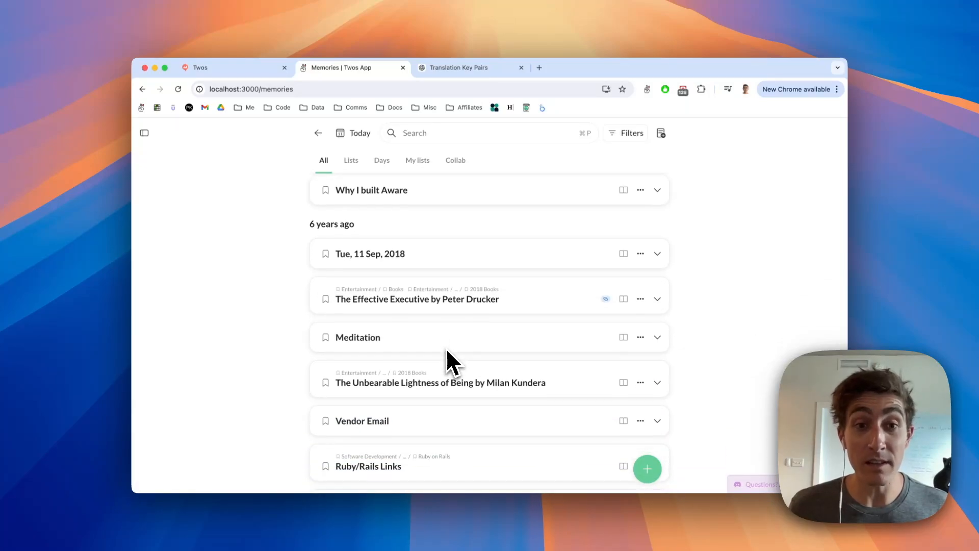
mouse_move(430, 353)
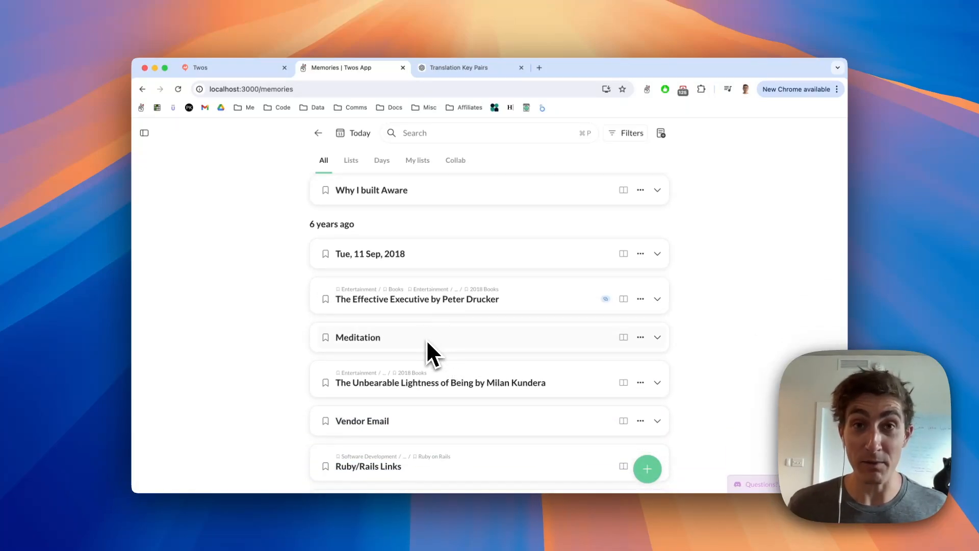
scroll("down", 3)
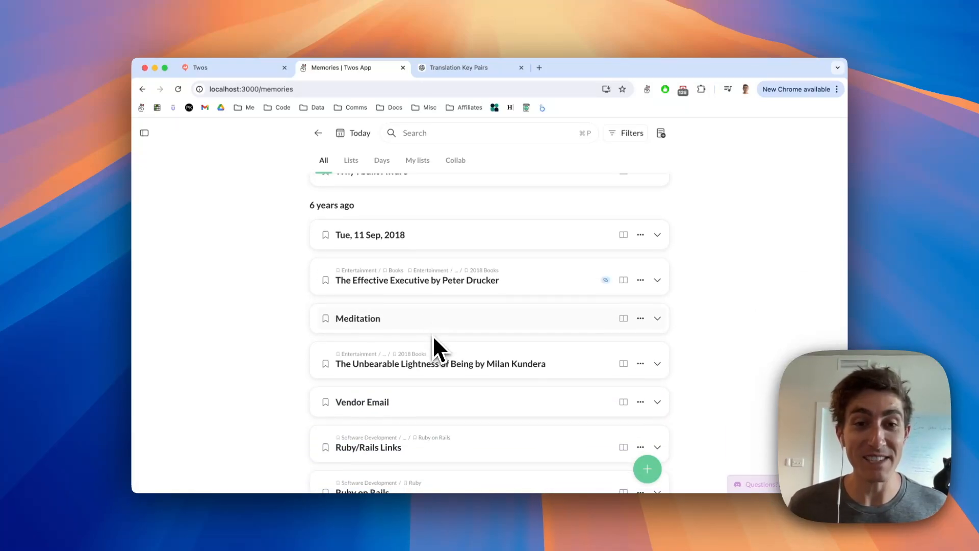
scroll("down", 3)
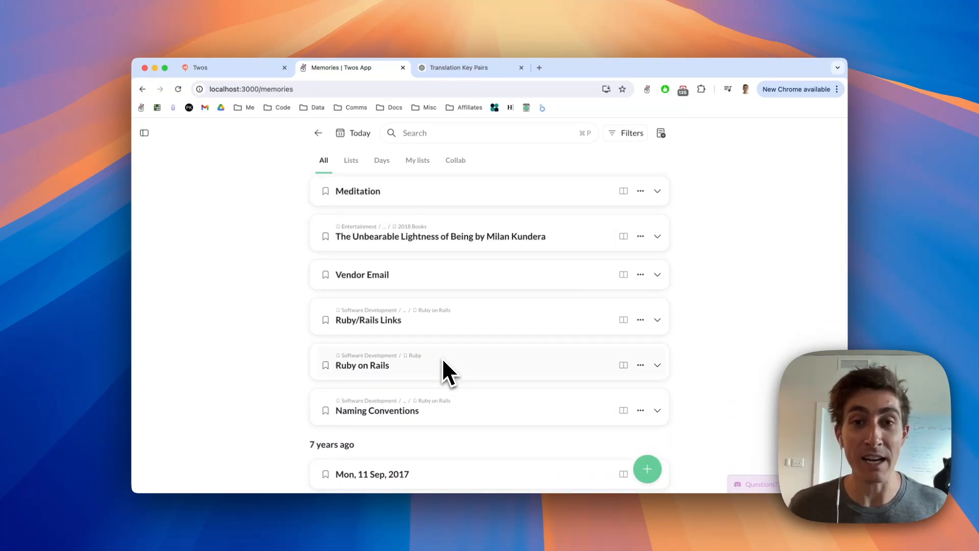
scroll("down", 3)
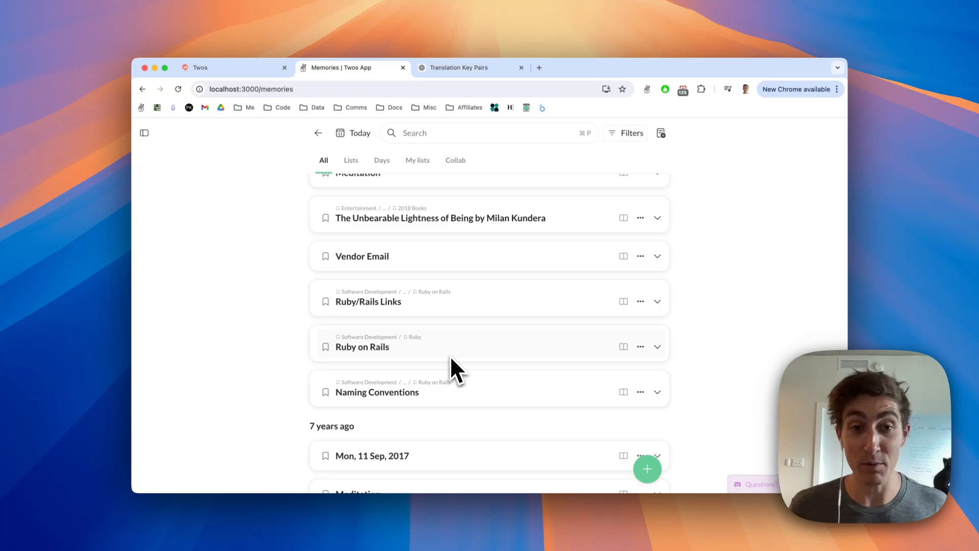
scroll("down", 3)
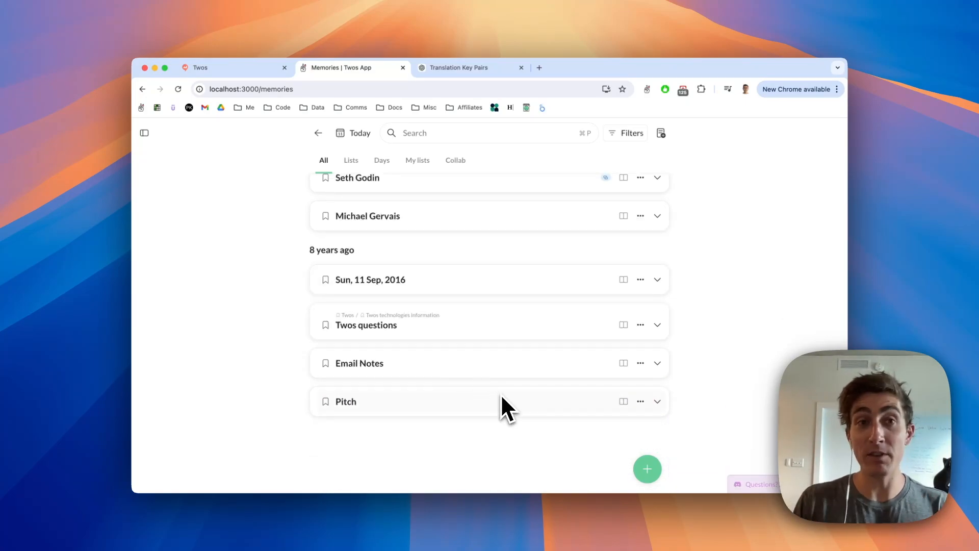
scroll("up", 3)
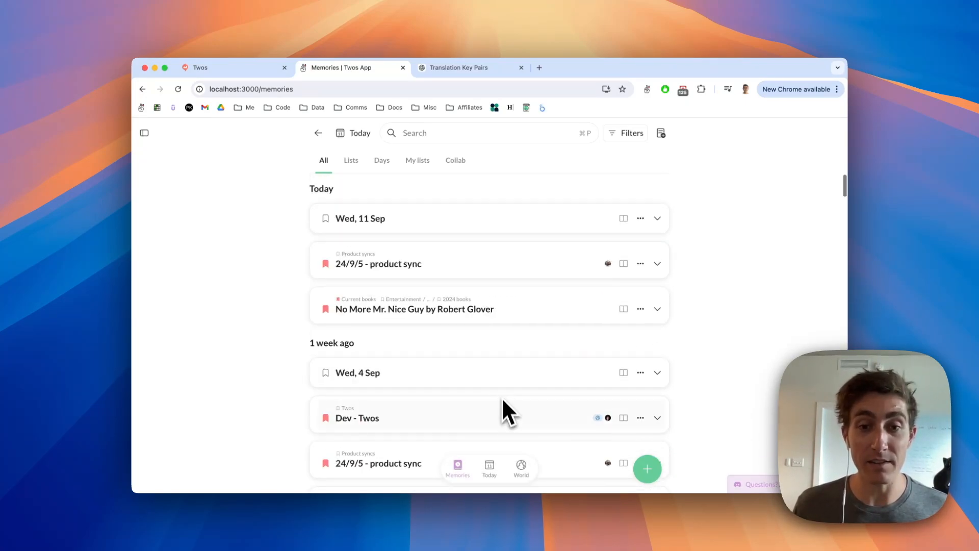
From Today, reach Settings > Appearance > Display & layout and the 'Show memories on days' option
left_click(360, 218)
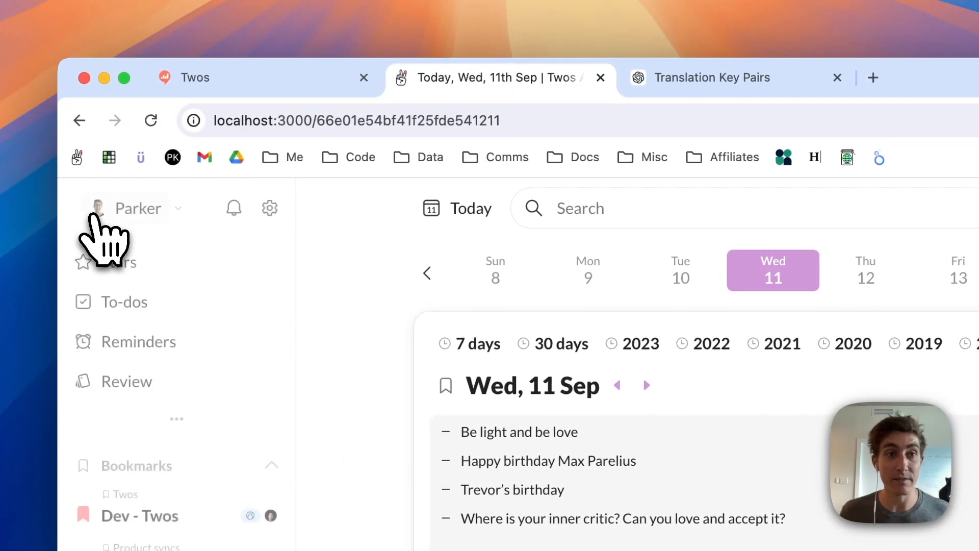
left_click(269, 207)
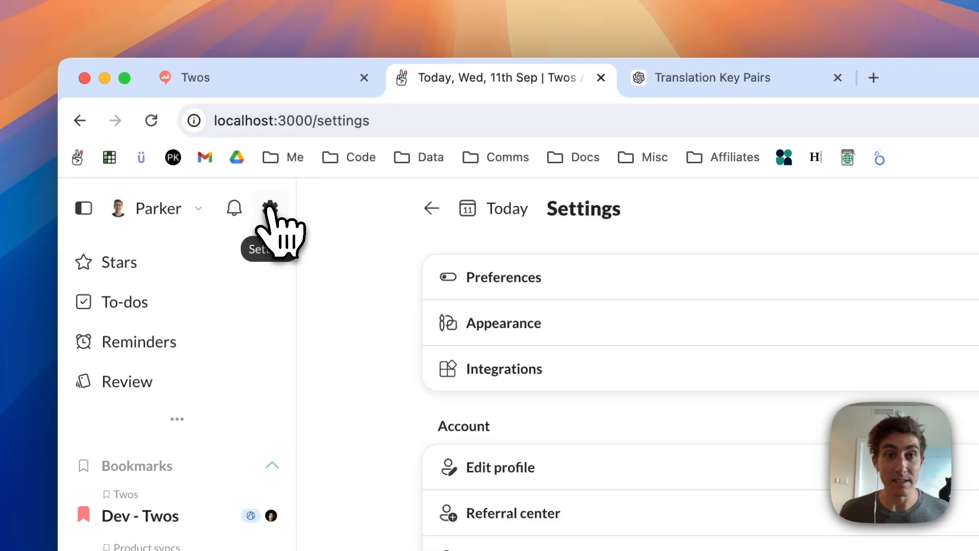
left_click(83, 208)
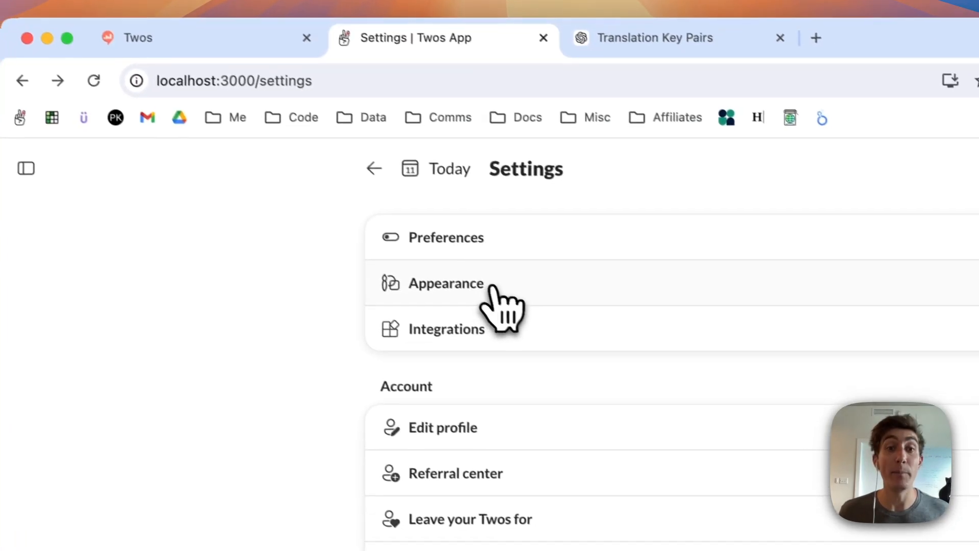
left_click(445, 282)
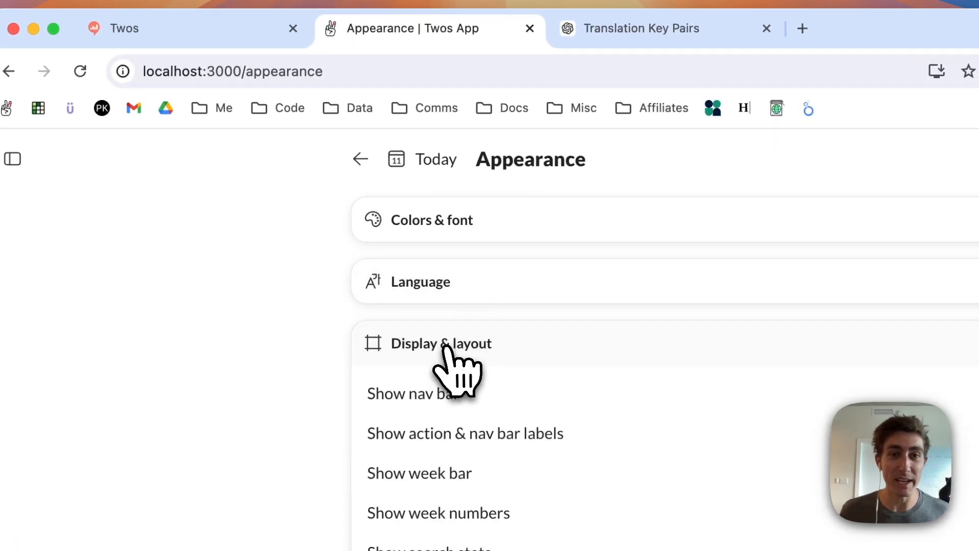
scroll("down", 3)
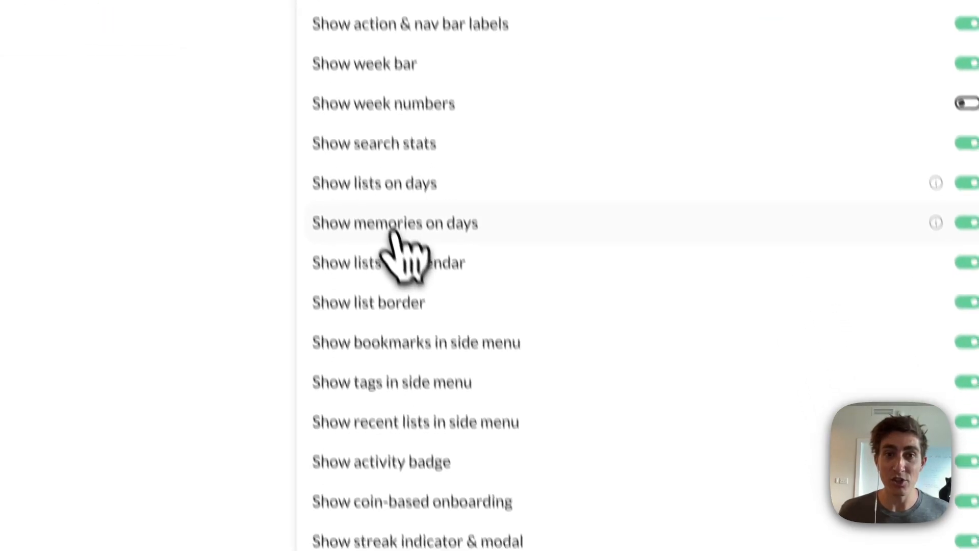
scroll("down", 3)
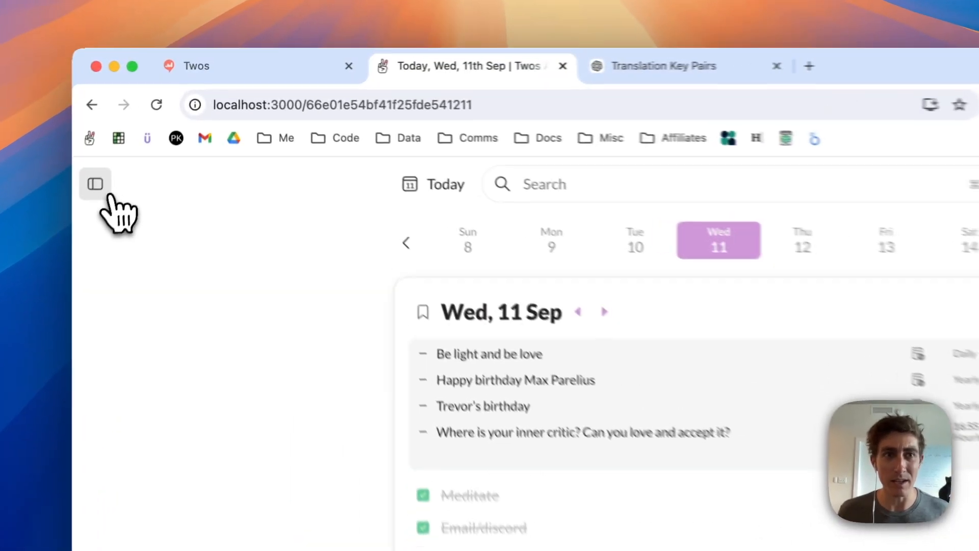
Re-enable 'Show memories on days' in Appearance settings and return to today's 11 September page
left_click(95, 183)
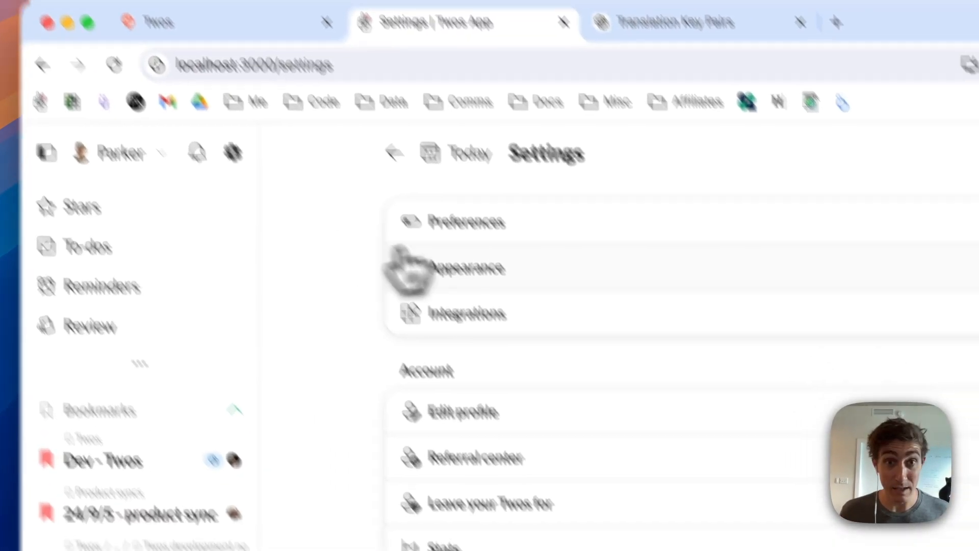
left_click(467, 268)
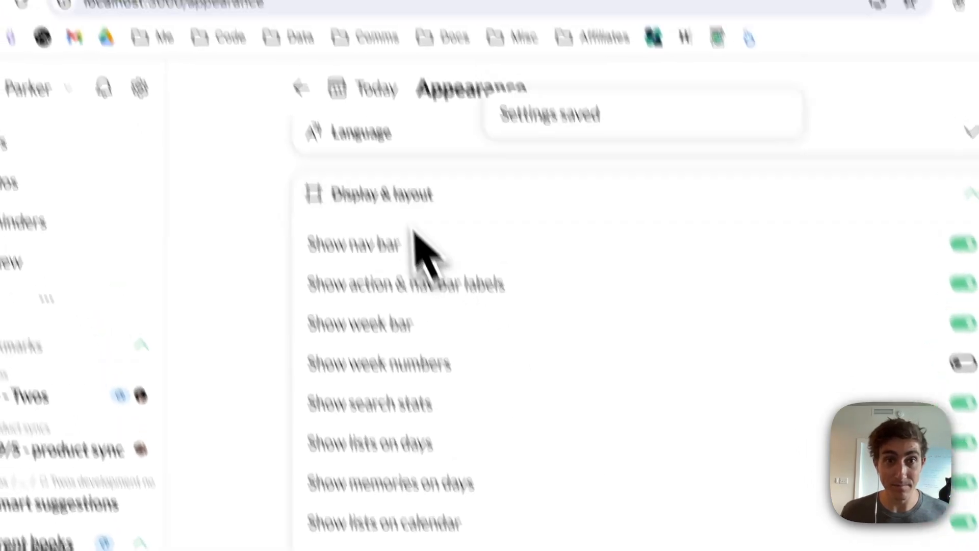
left_click(302, 88)
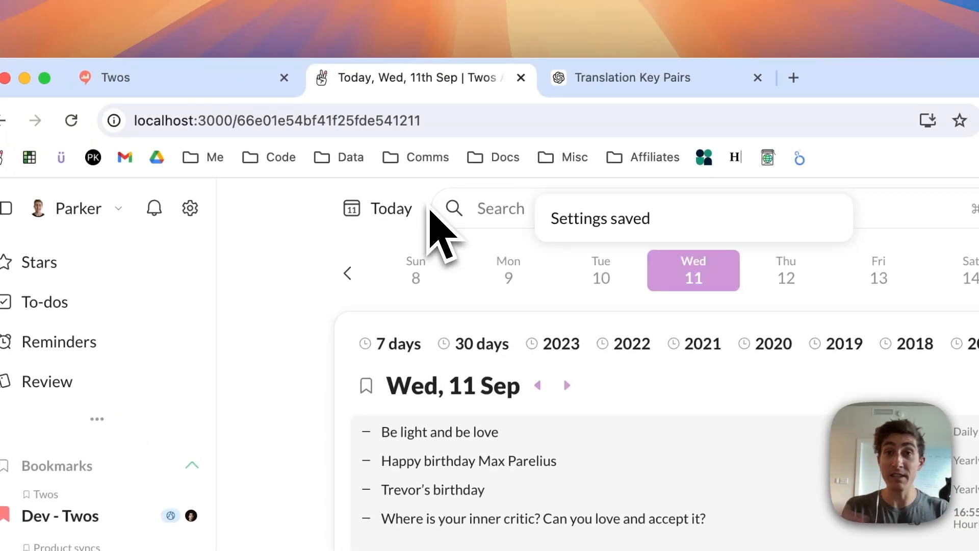